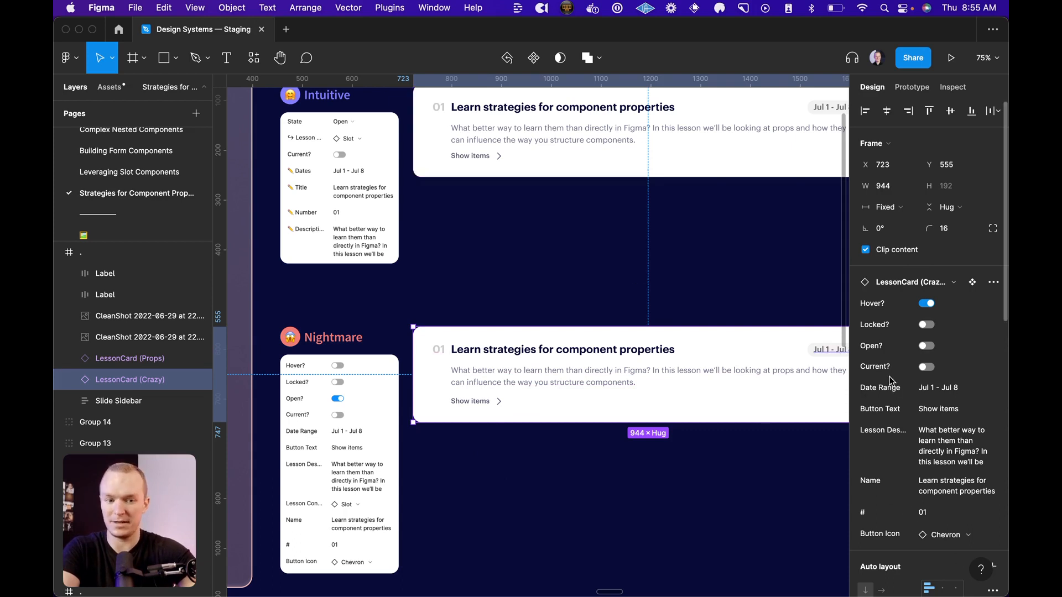
{"action": "mouse_move", "coordinate": [893, 415]}
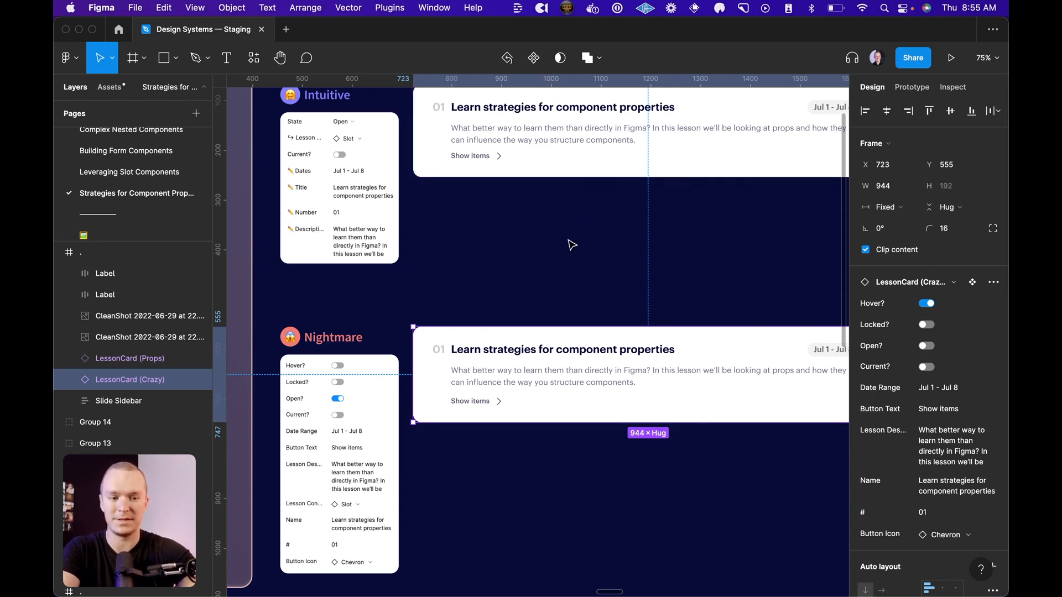
{"action": "mouse_move", "coordinate": [900, 552]}
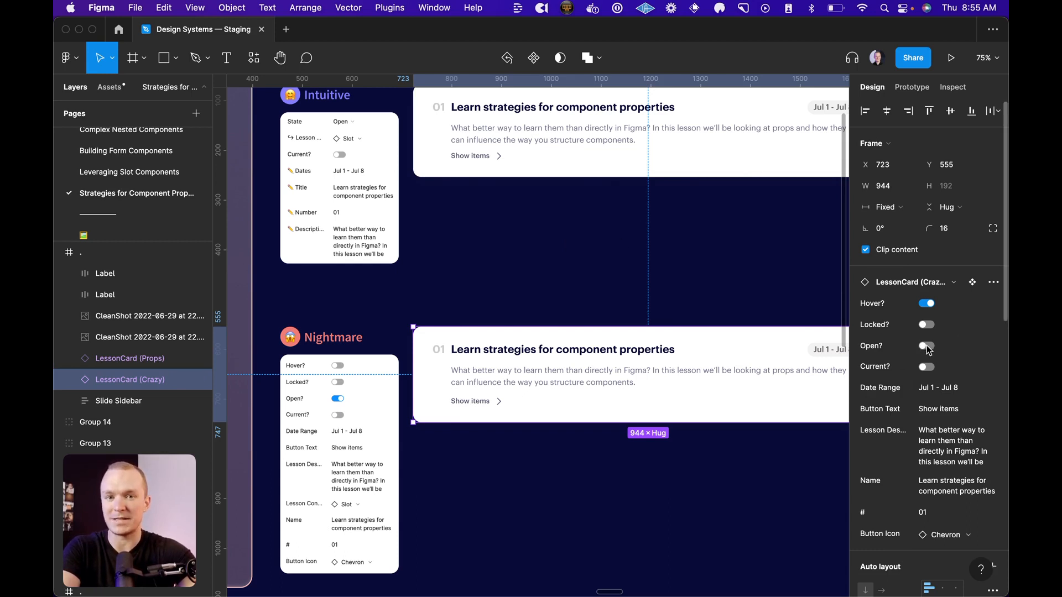
Step: Select the lower LessonCard (Props) instance to preview its properties
{"action": "left_click", "coordinate": [925, 346]}
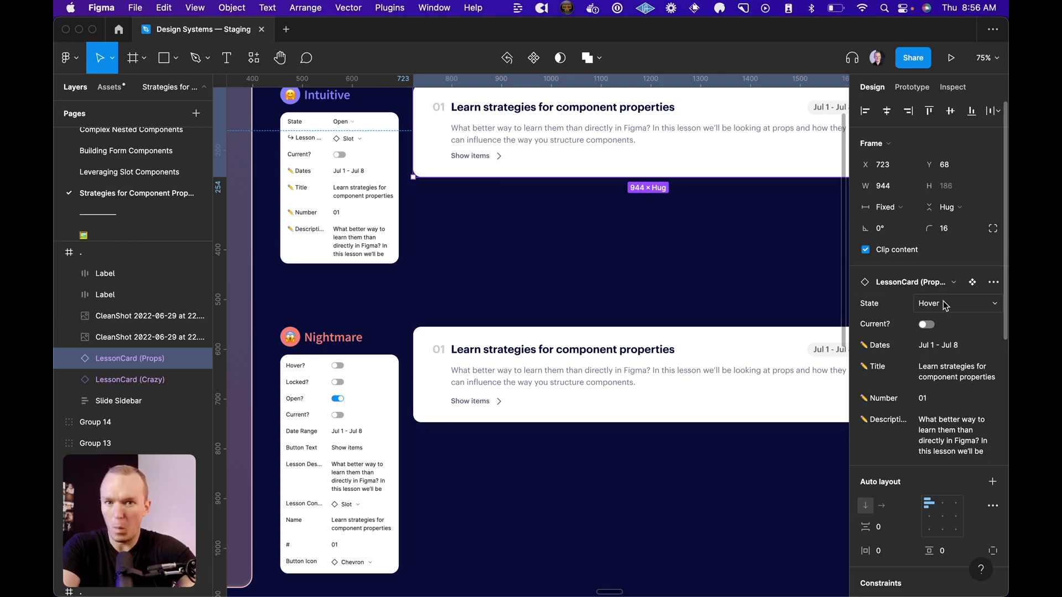
{"action": "left_click", "coordinate": [957, 303]}
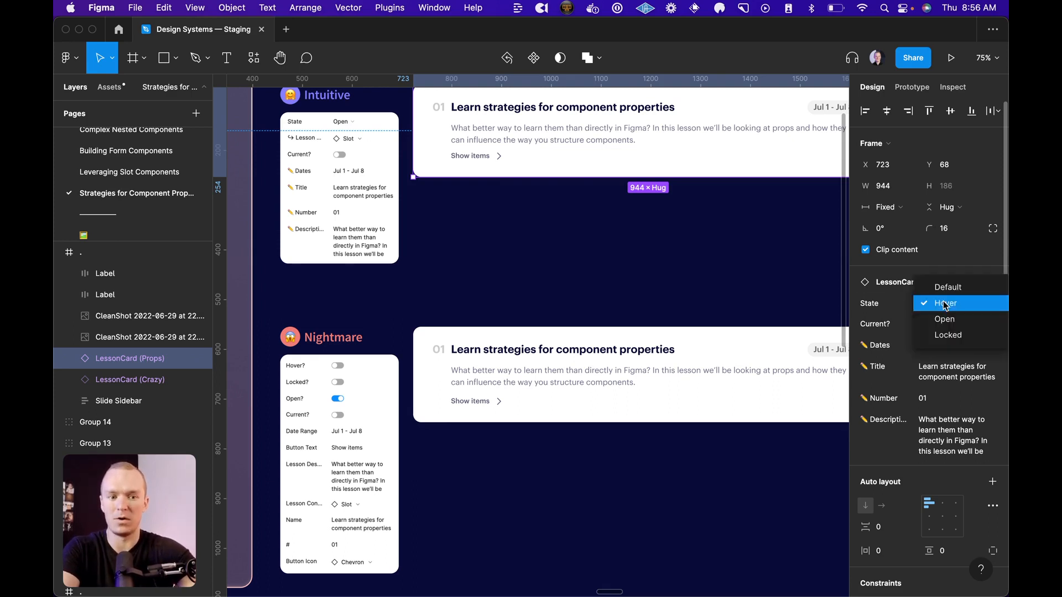
{"action": "mouse_move", "coordinate": [947, 335]}
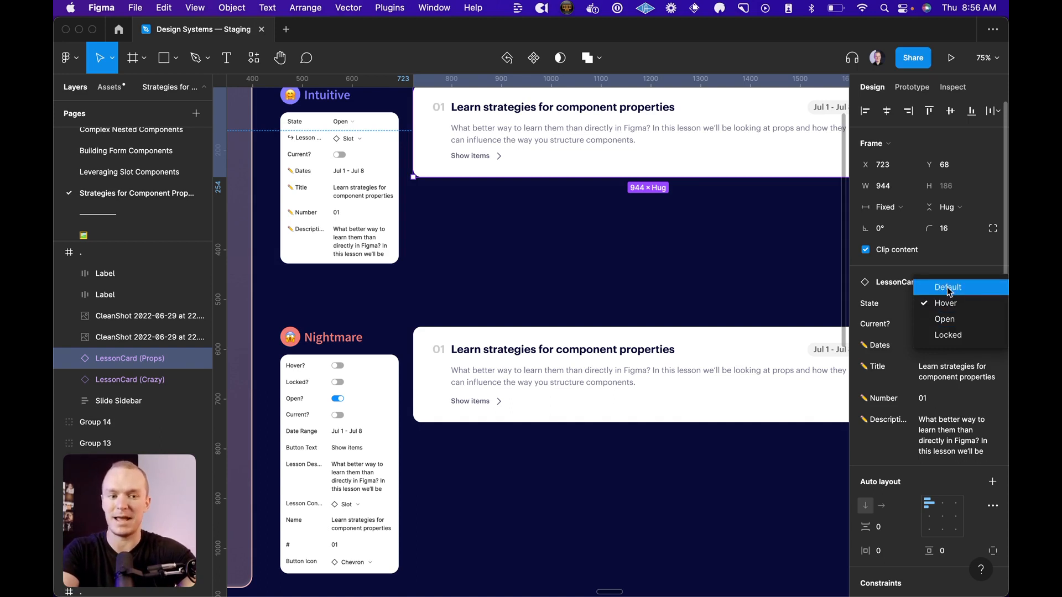
{"action": "left_click", "coordinate": [945, 303]}
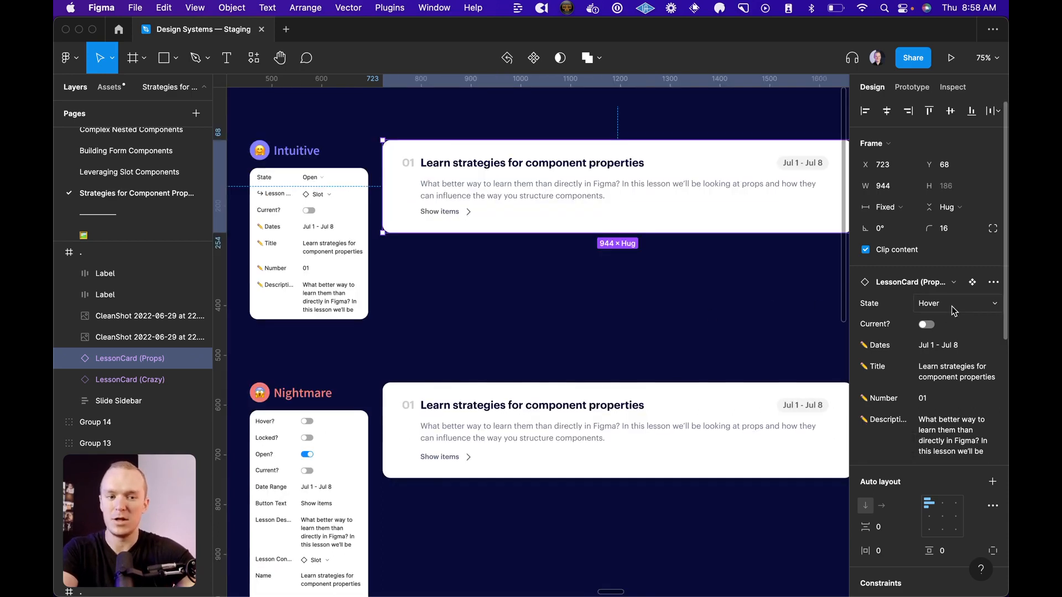
Step: Set the top LessonCard's State dropdown to Open, then reopen the state list
{"action": "left_click", "coordinate": [957, 303]}
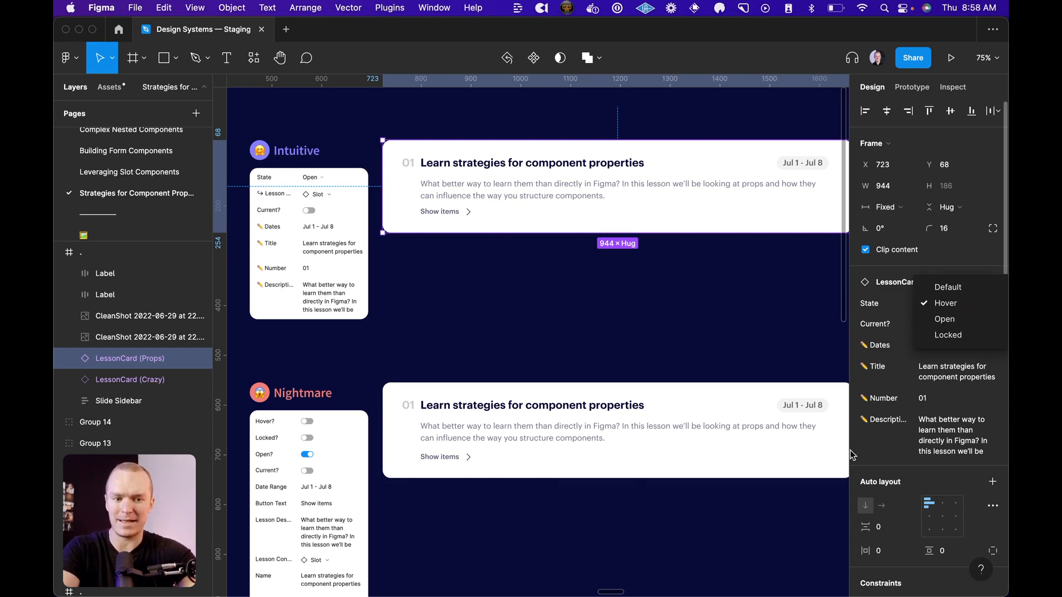
{"action": "mouse_move", "coordinate": [945, 319]}
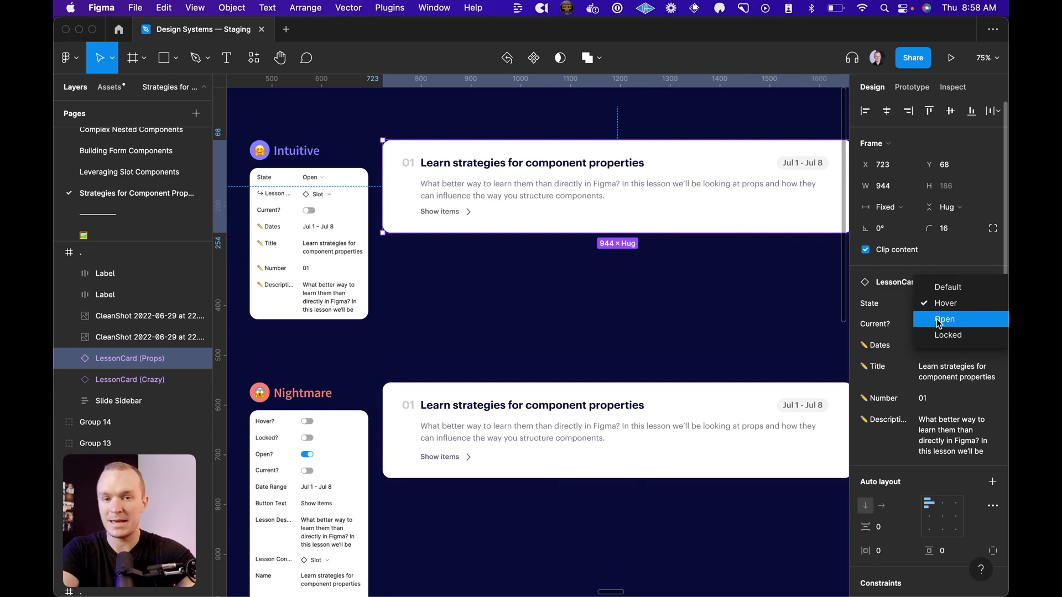
{"action": "left_click", "coordinate": [944, 319]}
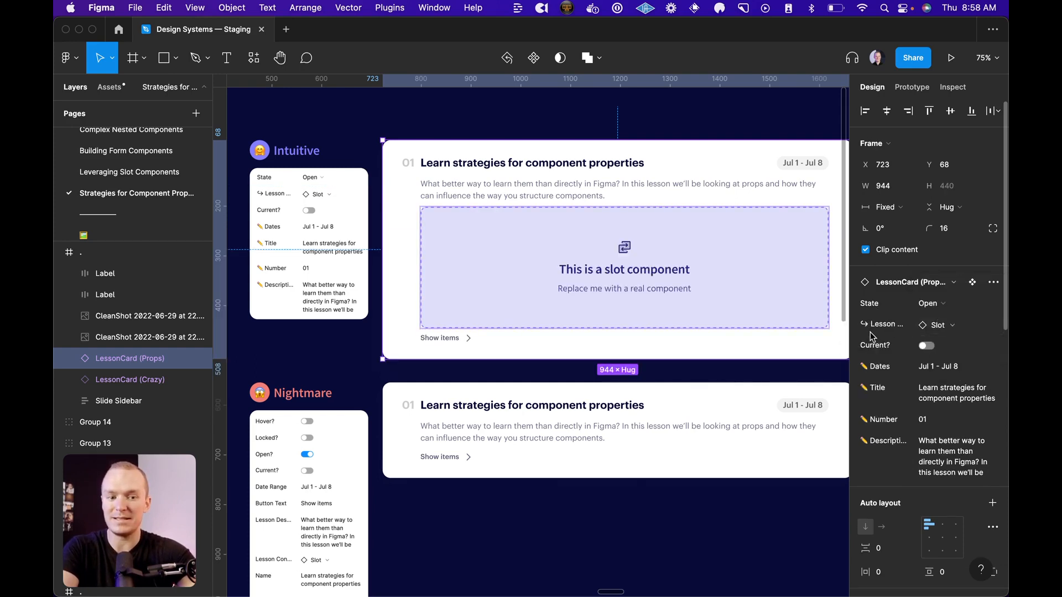
{"action": "mouse_move", "coordinate": [884, 328]}
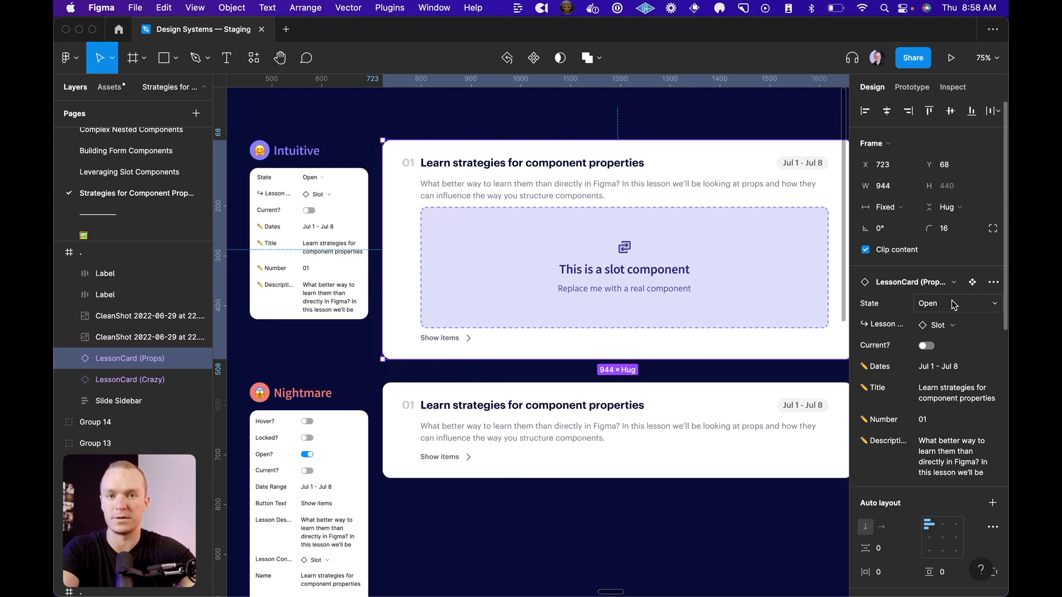
{"action": "left_click", "coordinate": [956, 303]}
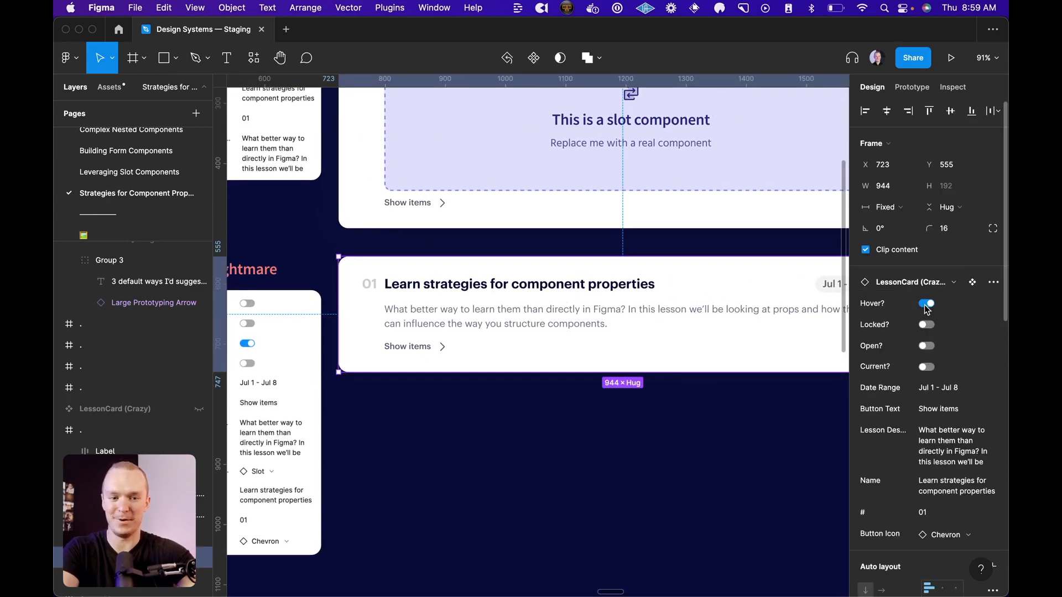
Step: Turn off Hover on the lower LessonCard and view the Content Slot replacement components
{"action": "left_click", "coordinate": [926, 345]}
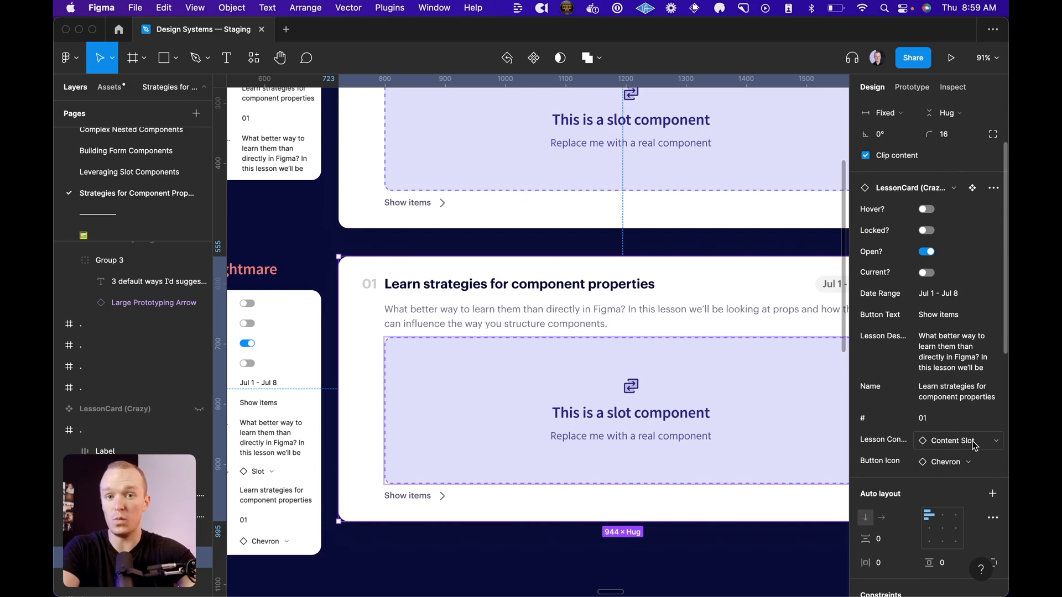
{"action": "left_click", "coordinate": [958, 440]}
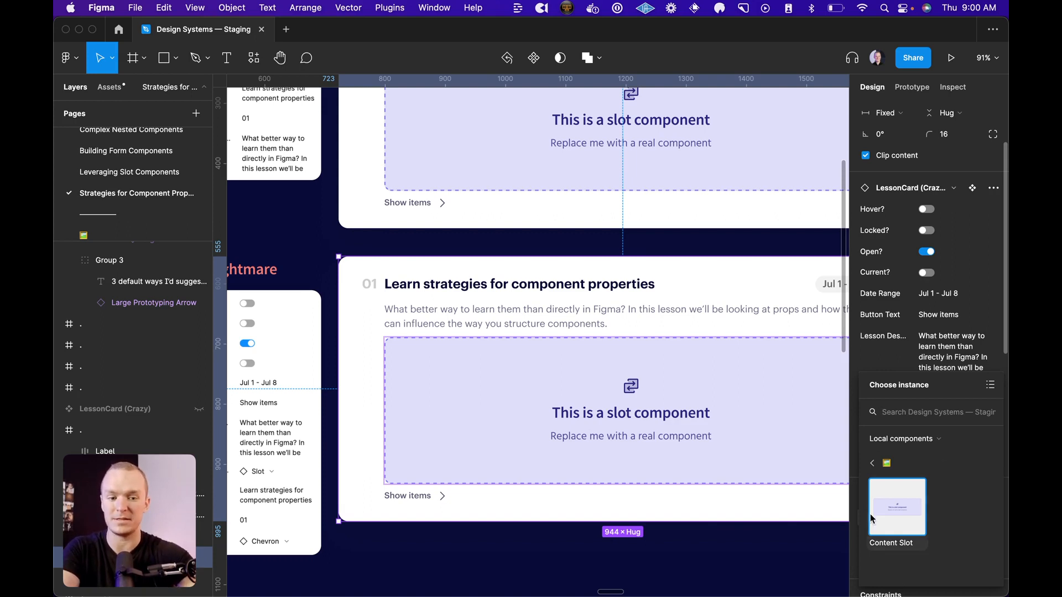
{"action": "mouse_move", "coordinate": [953, 549]}
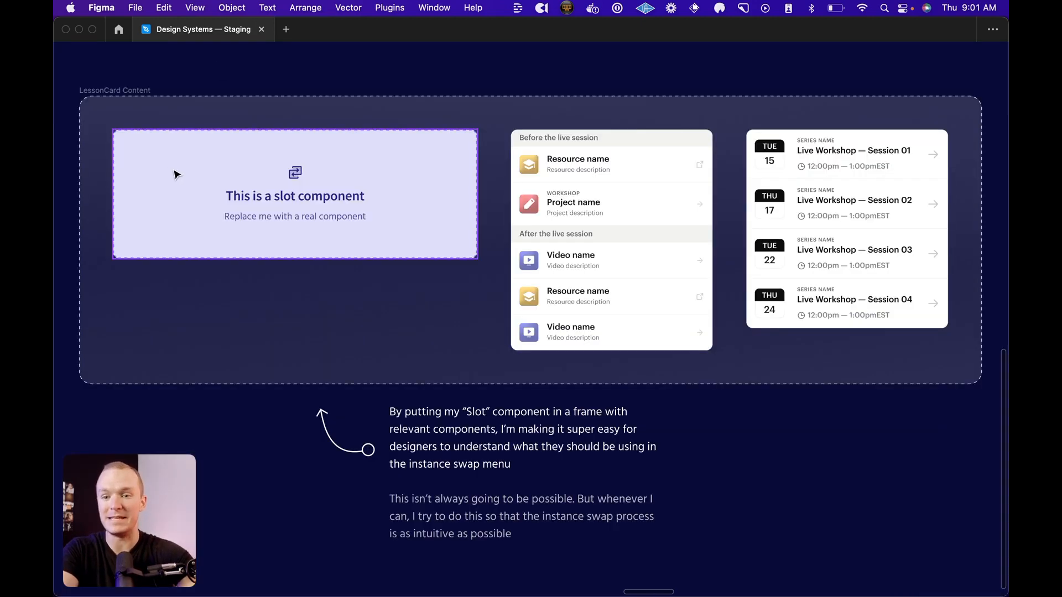
{"action": "mouse_move", "coordinate": [181, 193]}
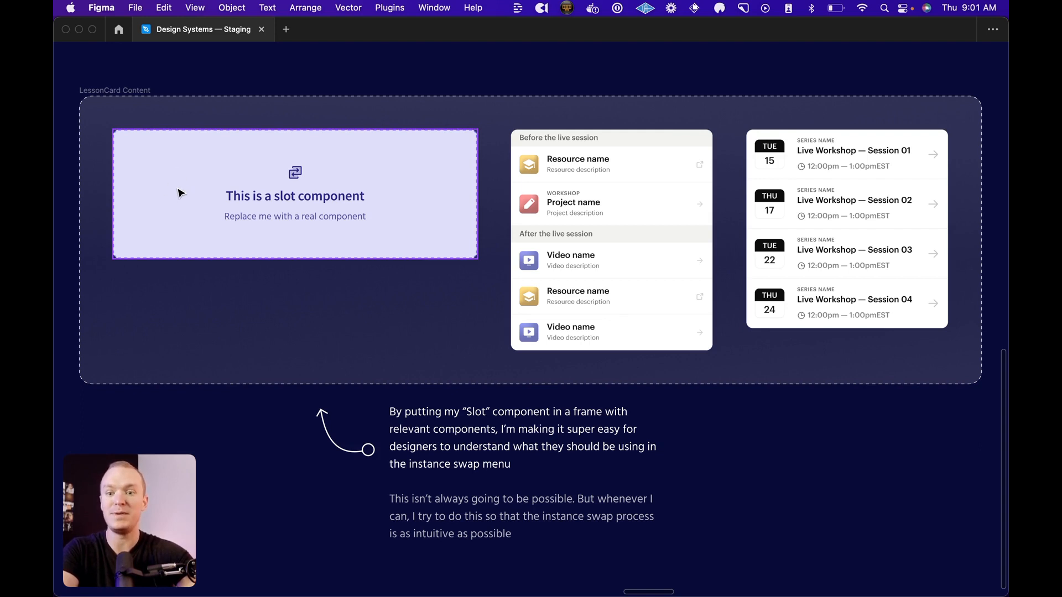
{"action": "mouse_move", "coordinate": [401, 107]}
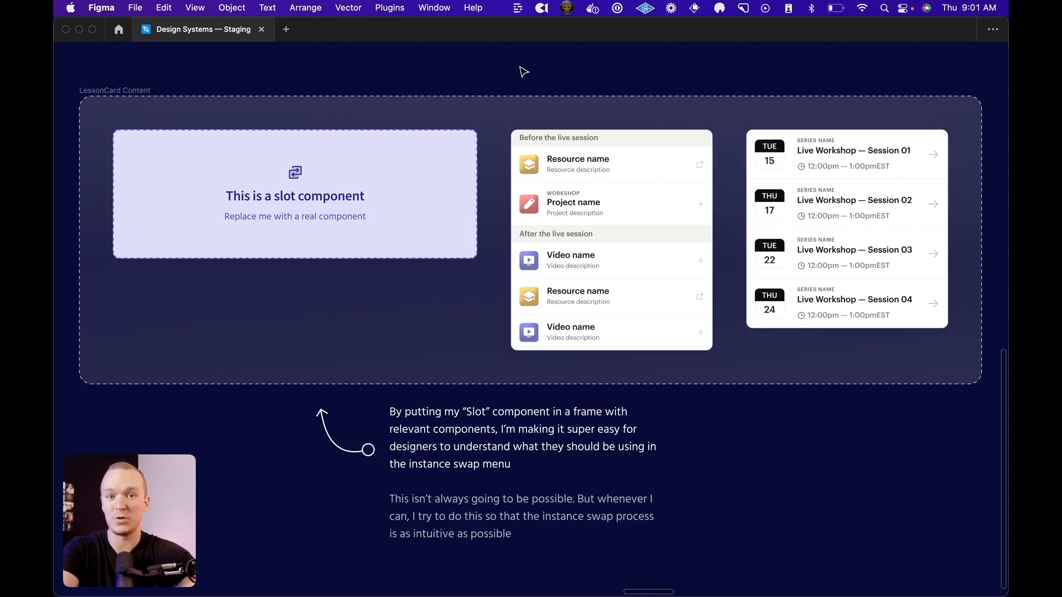
Step: Deselect the slot component and select the lessons list component in LessonCard Content
{"action": "left_click", "coordinate": [626, 180]}
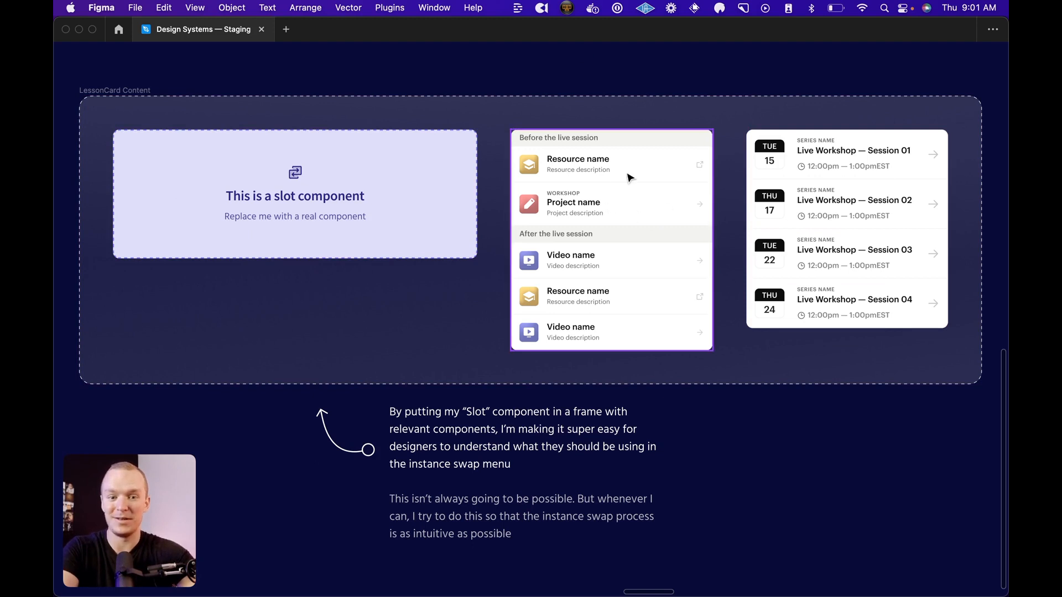
{"action": "left_click", "coordinate": [877, 202]}
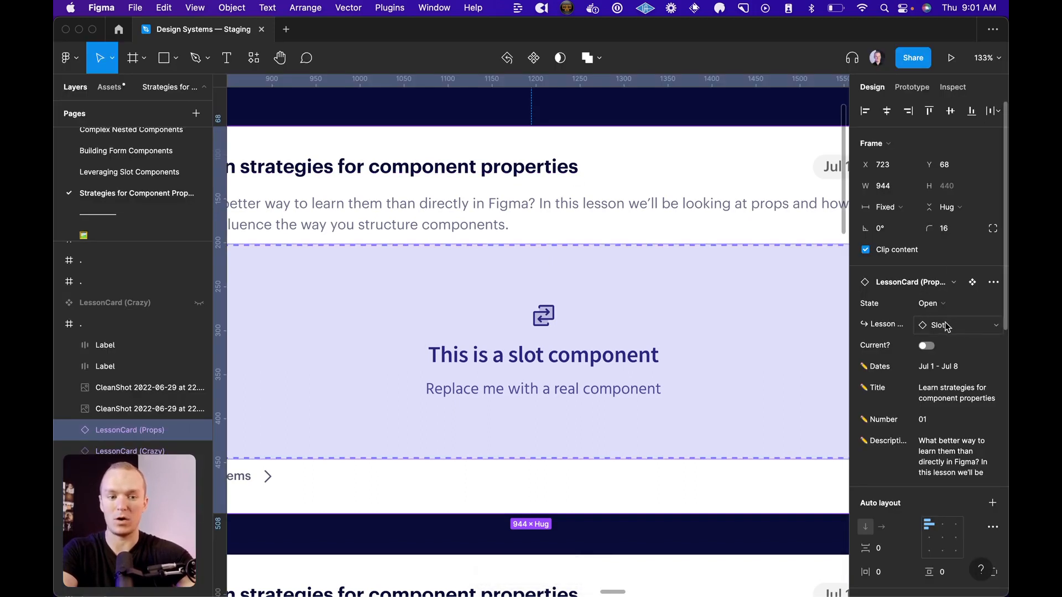
Step: Swap the top LessonCard's lesson content slot from the component list, trying Events
{"action": "left_click", "coordinate": [958, 325]}
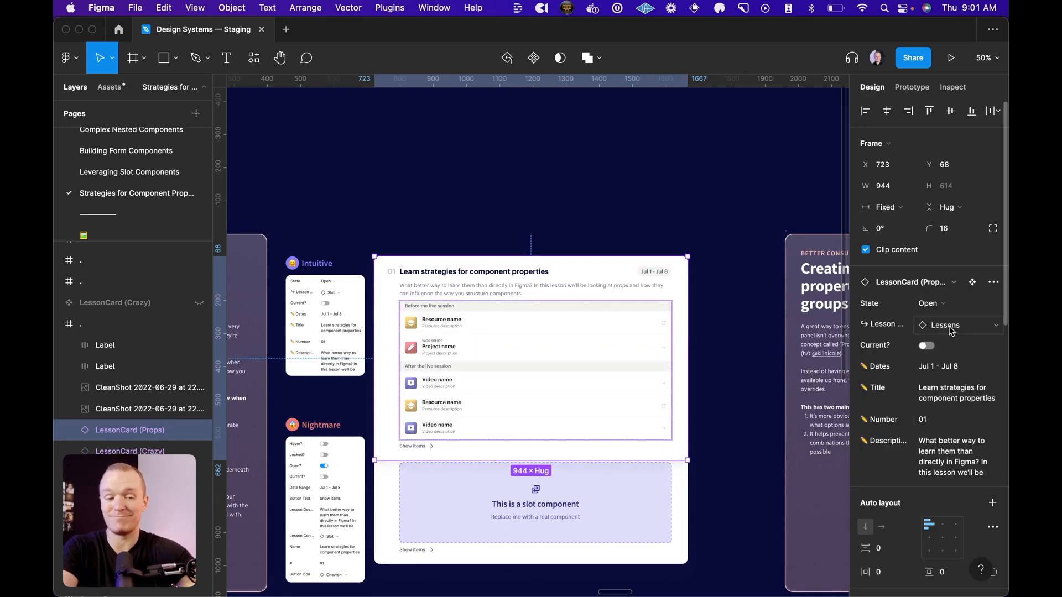
{"action": "left_click", "coordinate": [957, 325]}
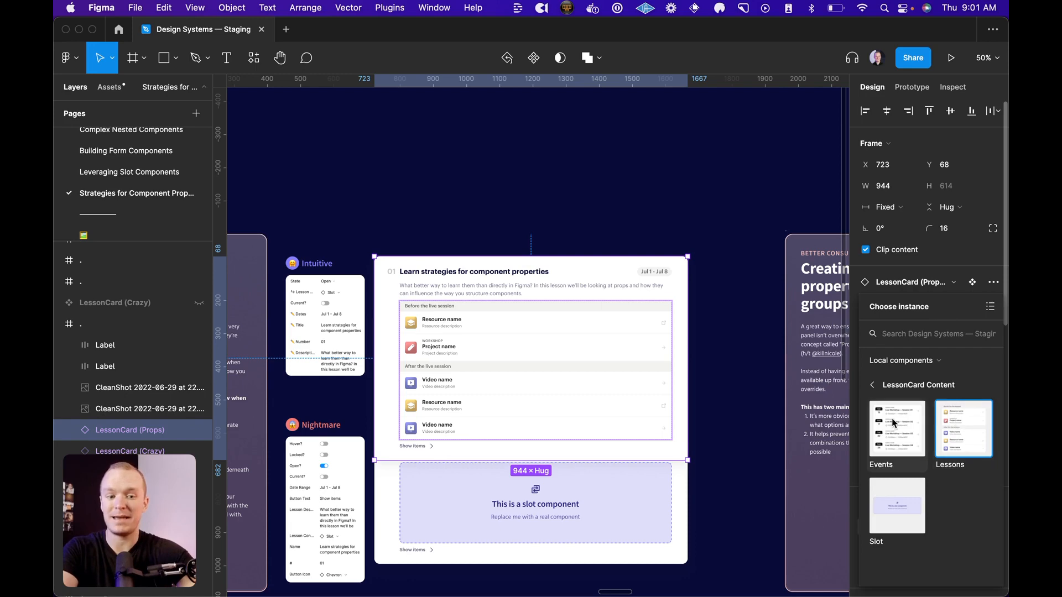
{"action": "left_click", "coordinate": [896, 429]}
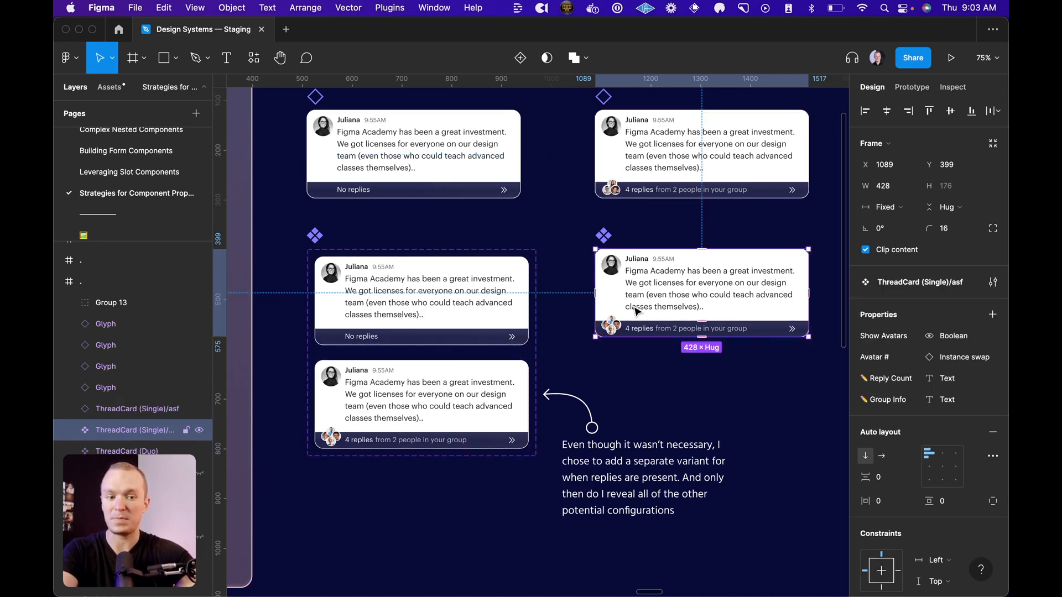
{"action": "mouse_move", "coordinate": [711, 306]}
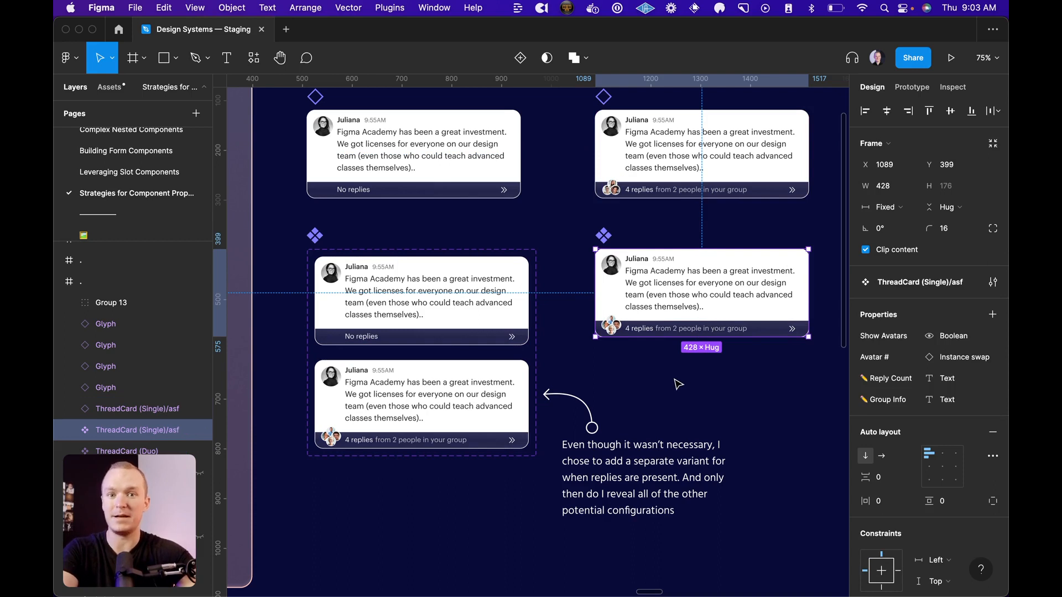
{"action": "mouse_move", "coordinate": [661, 358]}
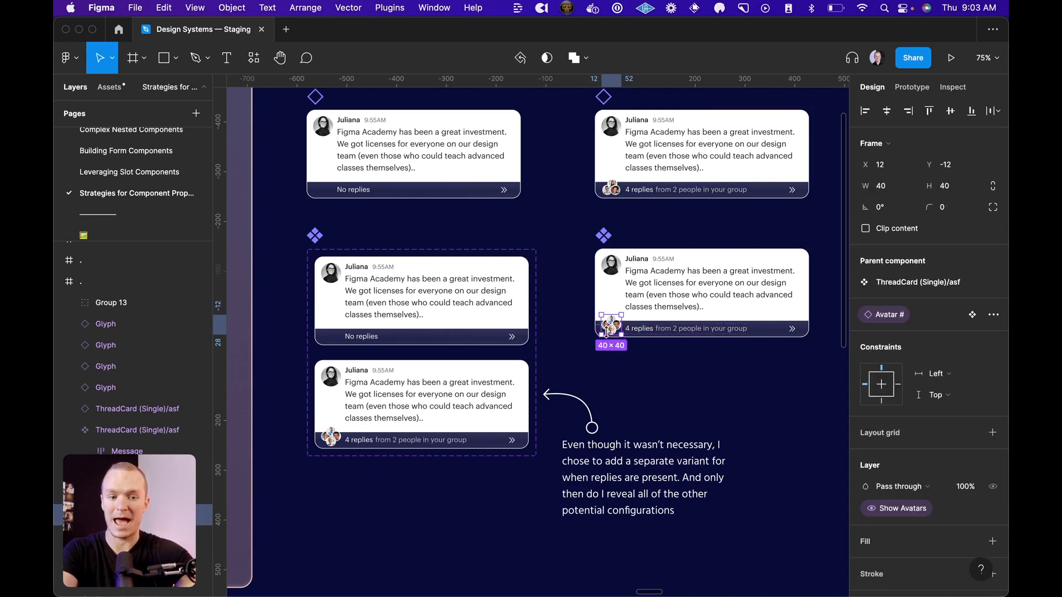
{"action": "mouse_move", "coordinate": [894, 315]}
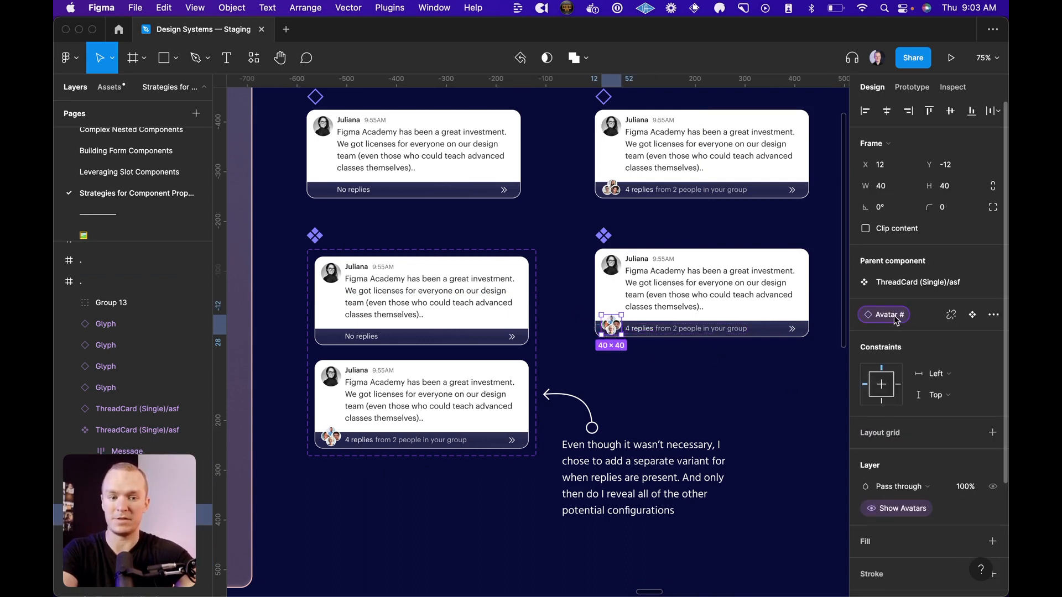
{"action": "mouse_move", "coordinate": [775, 369]}
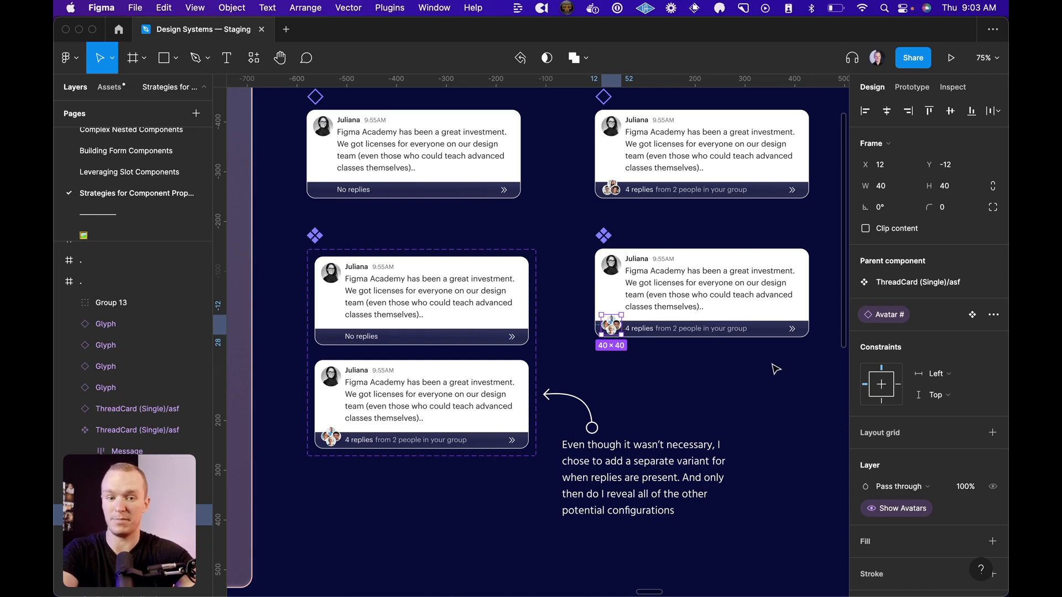
{"action": "left_click", "coordinate": [702, 329]}
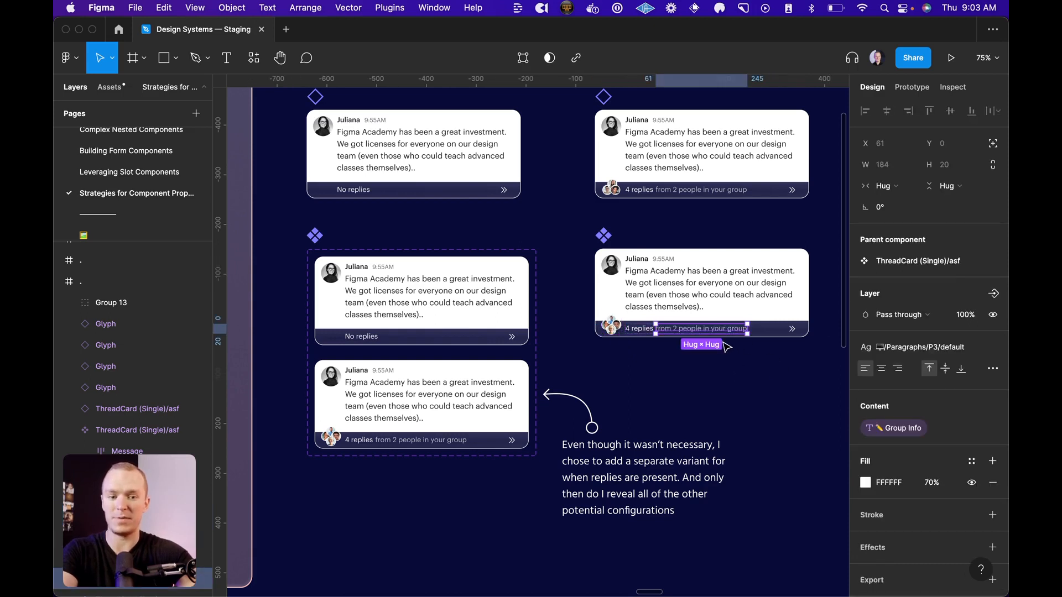
{"action": "mouse_move", "coordinate": [906, 432]}
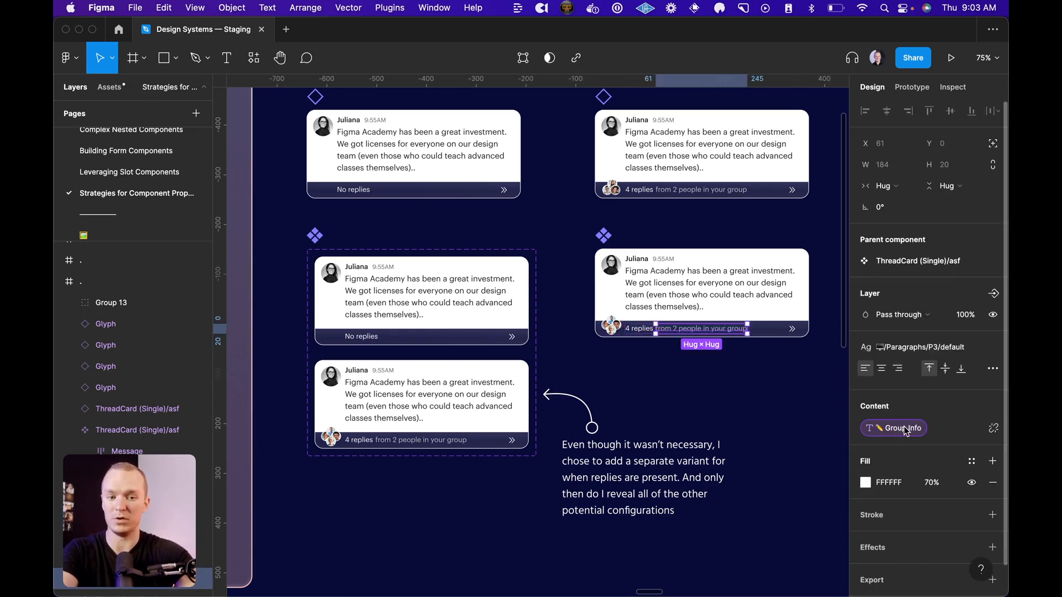
{"action": "mouse_move", "coordinate": [656, 376]}
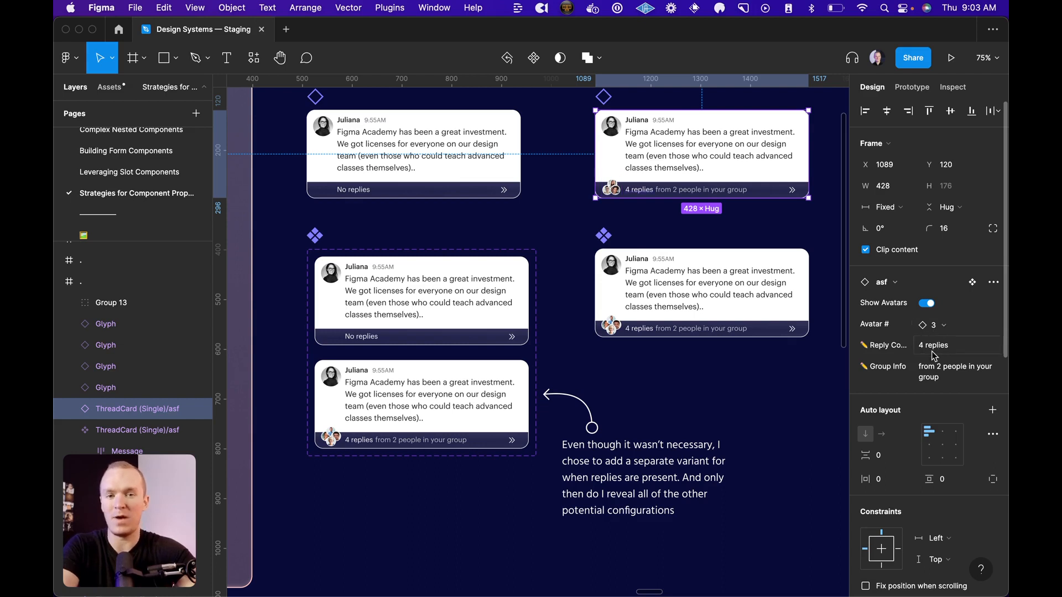
{"action": "left_click", "coordinate": [467, 223]}
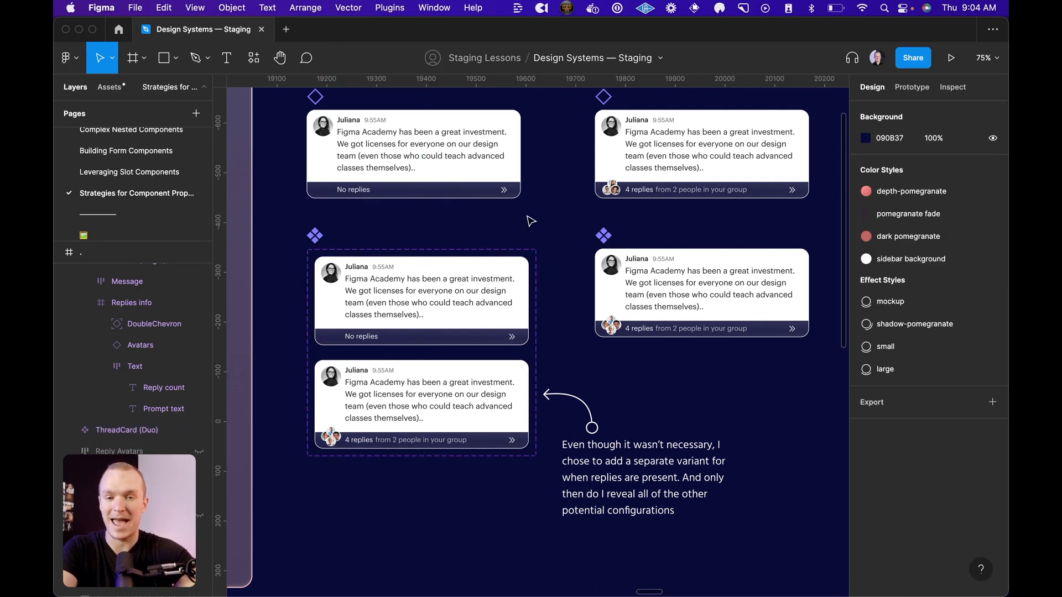
Step: Select the top-left ThreadCard (Duo), enable Replies and set Count to '2 replies'
{"action": "left_click", "coordinate": [414, 155]}
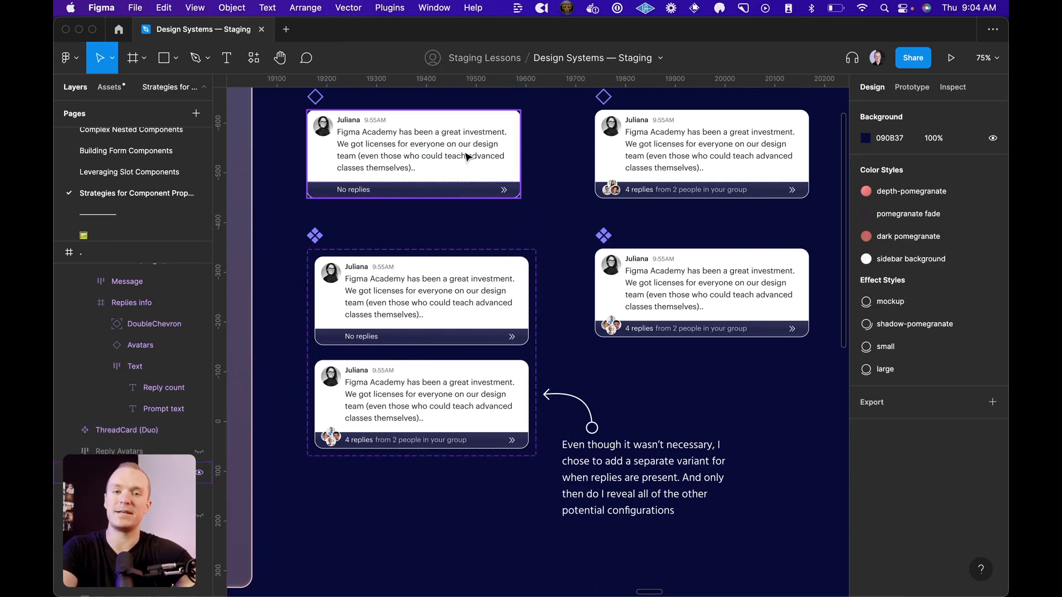
{"action": "left_click", "coordinate": [413, 149]}
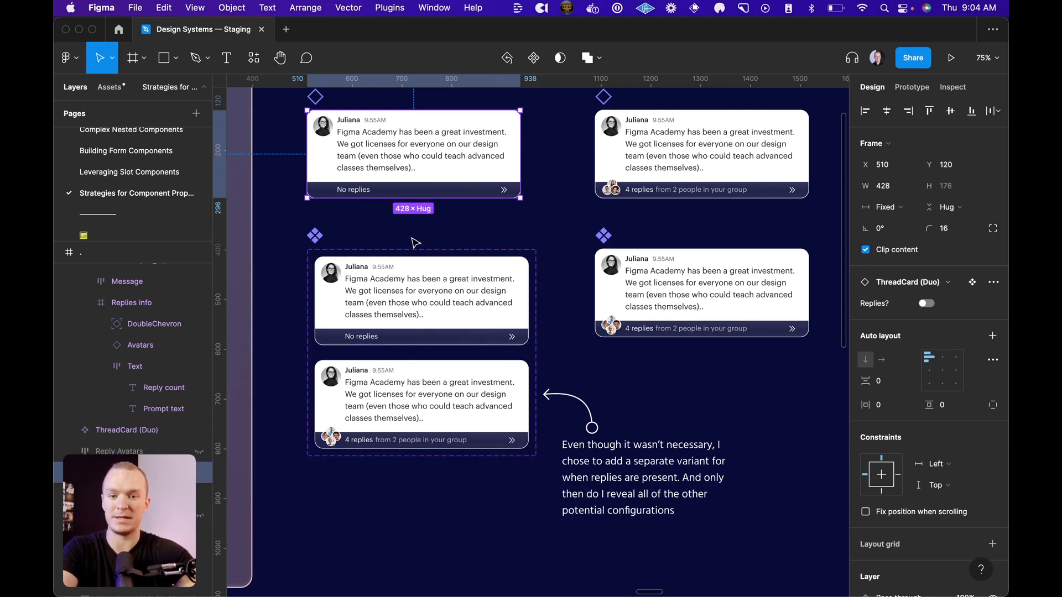
{"action": "mouse_move", "coordinate": [511, 232]}
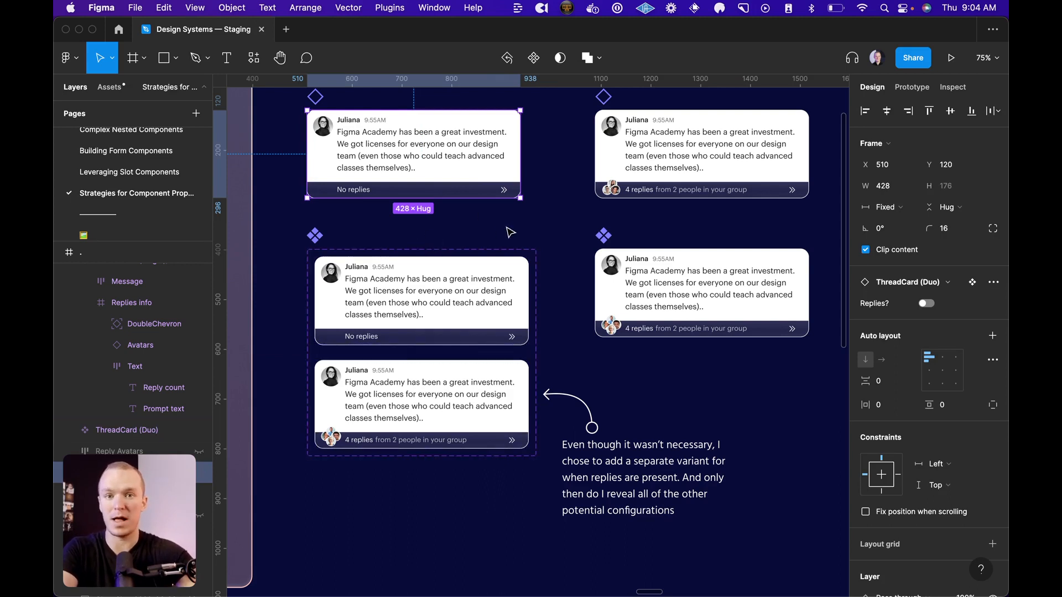
{"action": "left_click", "coordinate": [926, 303]}
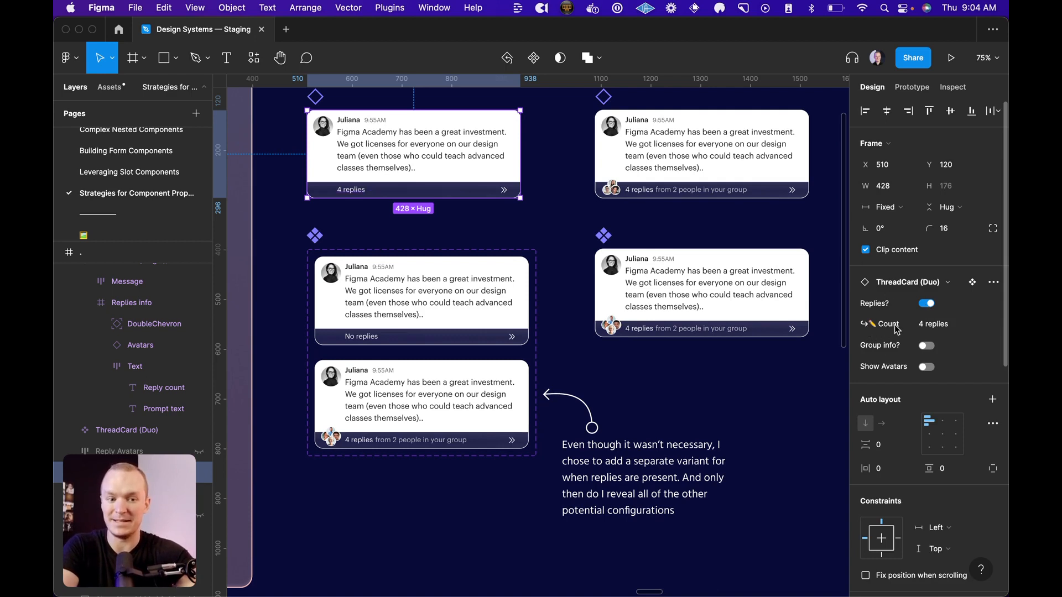
{"action": "left_click", "coordinate": [949, 324]}
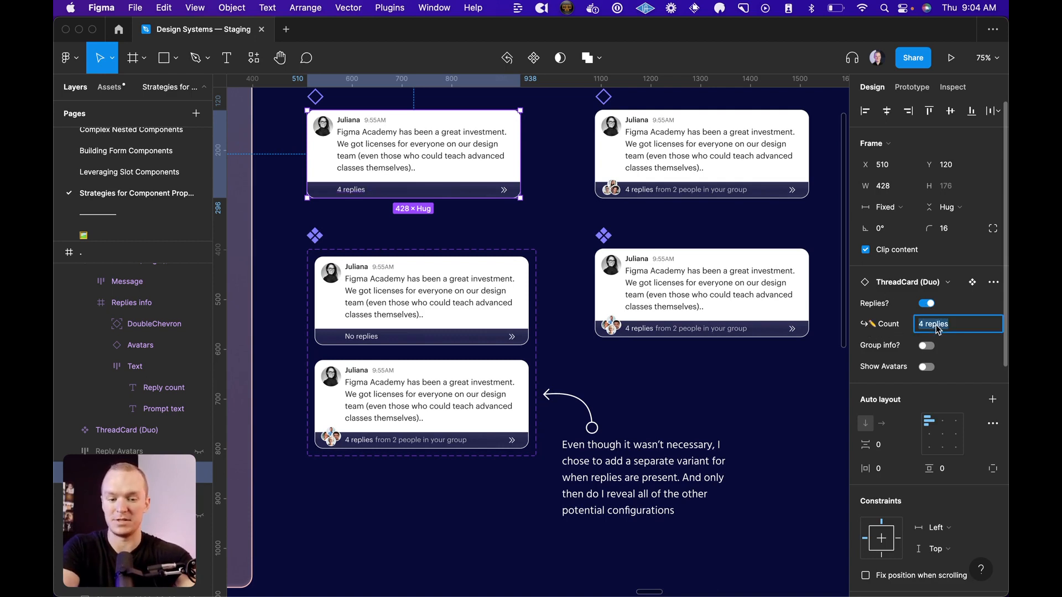
{"action": "type", "text": "2 replies"}
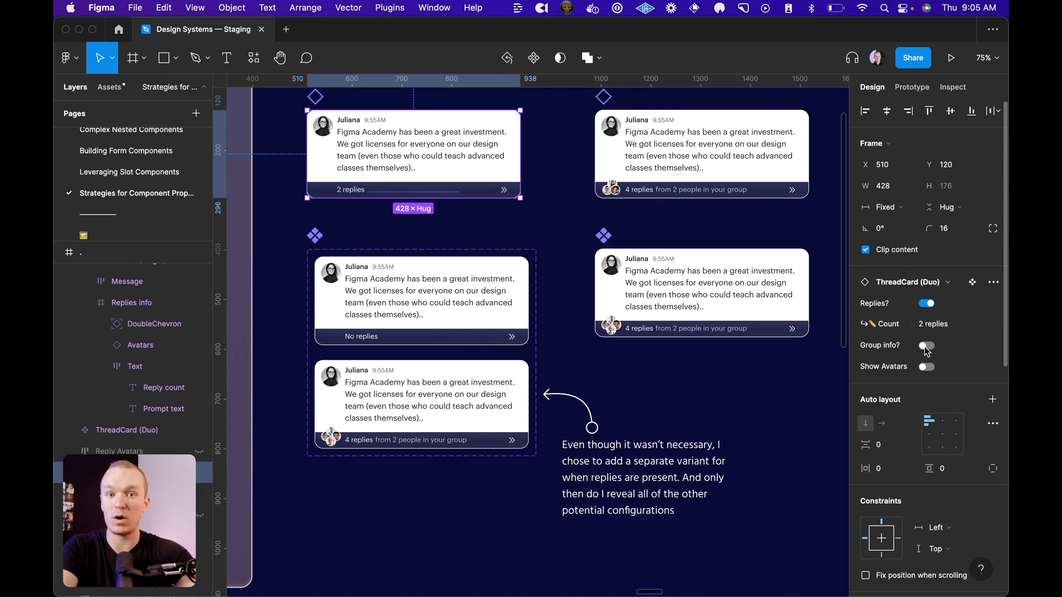
{"action": "mouse_move", "coordinate": [925, 349]}
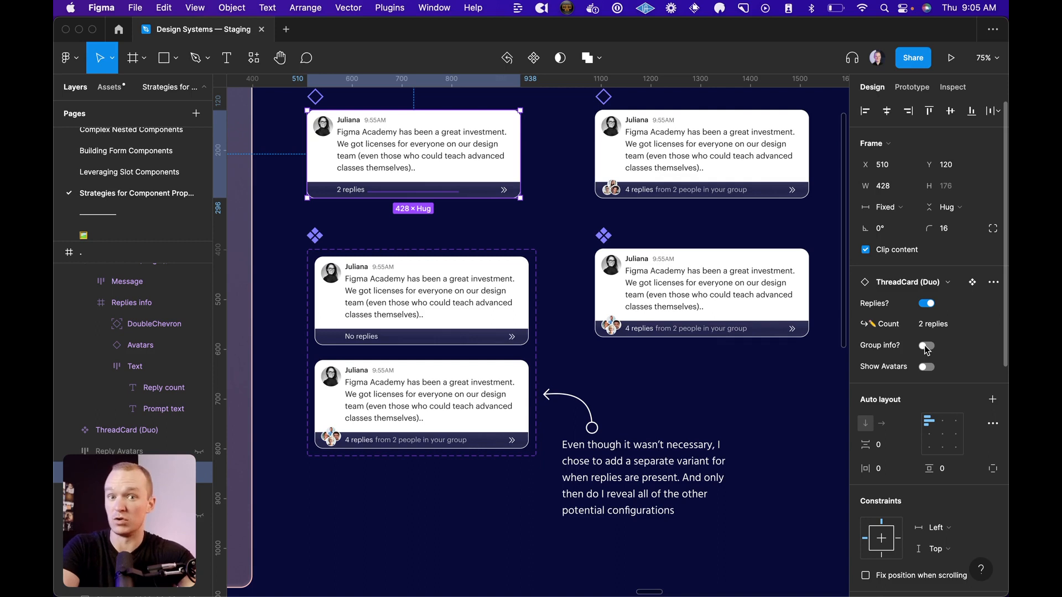
Step: Enable Group info and Show Avatars, then toggle Replies off and back on
{"action": "left_click", "coordinate": [925, 346]}
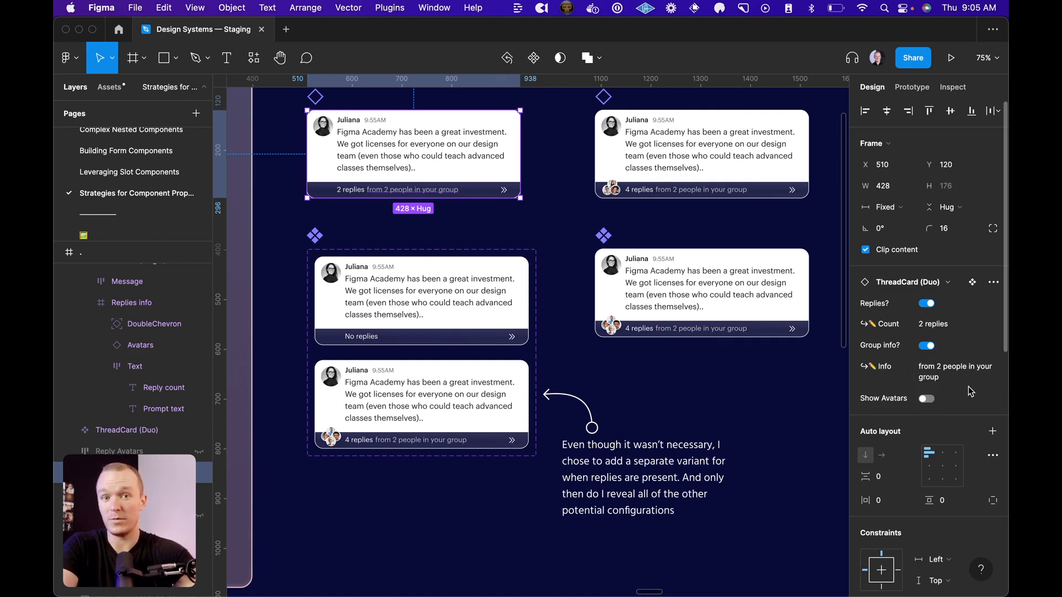
{"action": "left_click", "coordinate": [926, 399]}
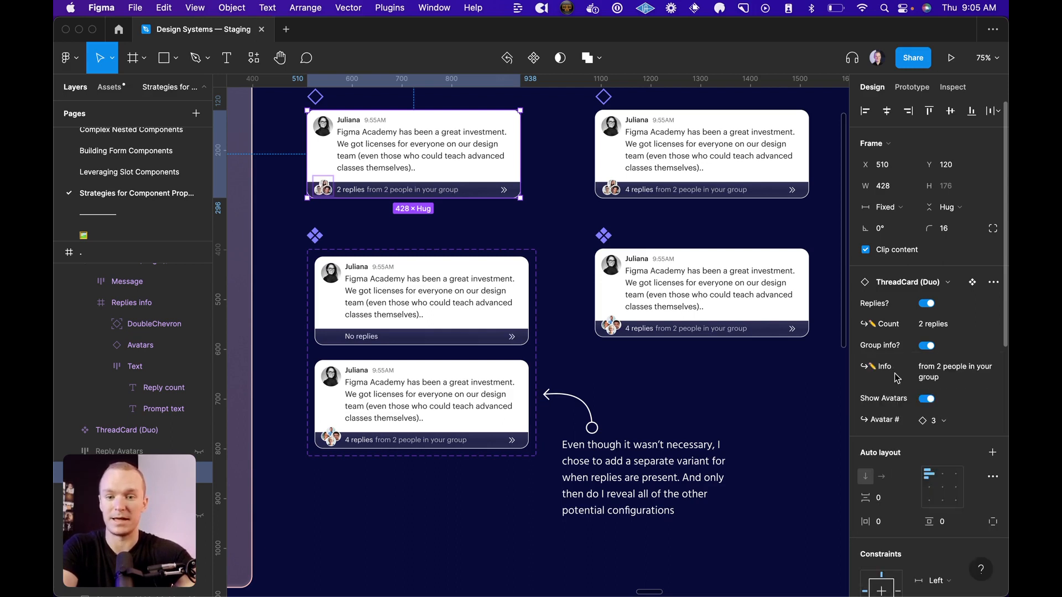
{"action": "mouse_move", "coordinate": [803, 404]}
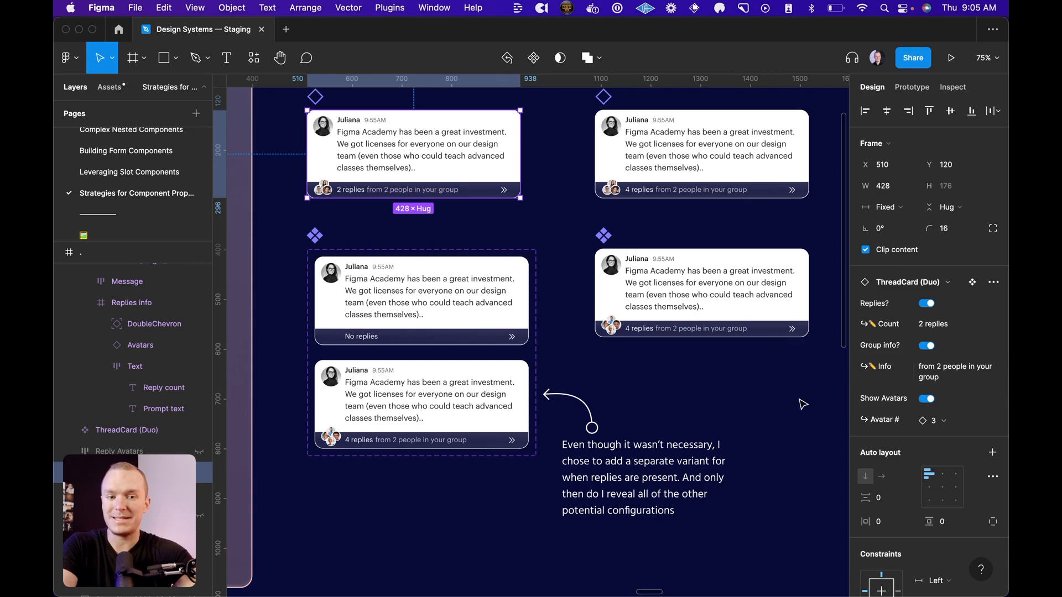
{"action": "mouse_move", "coordinate": [749, 408]}
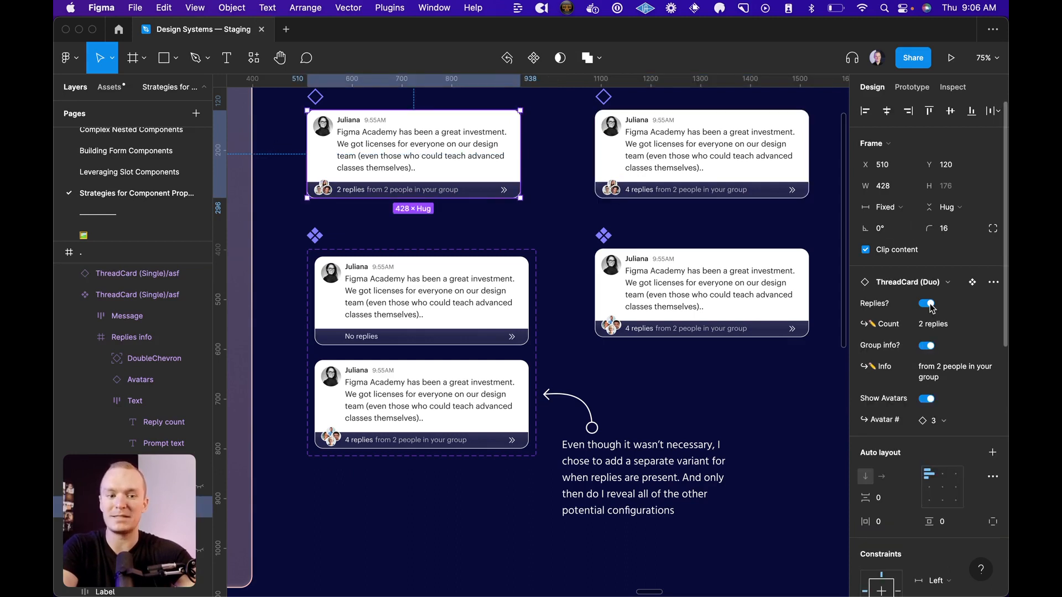
{"action": "left_click", "coordinate": [927, 304]}
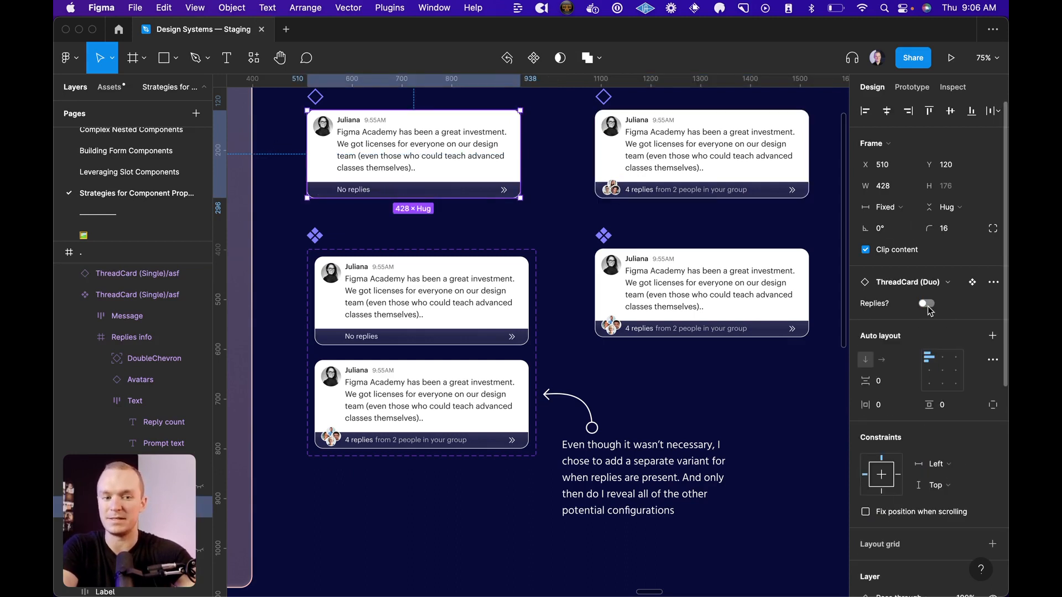
{"action": "left_click", "coordinate": [925, 303]}
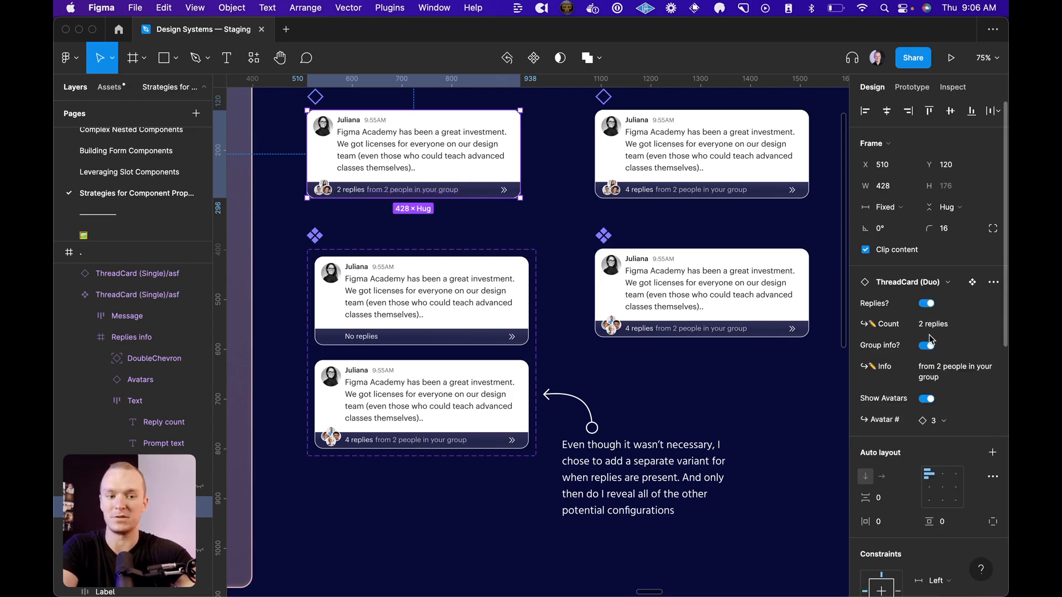